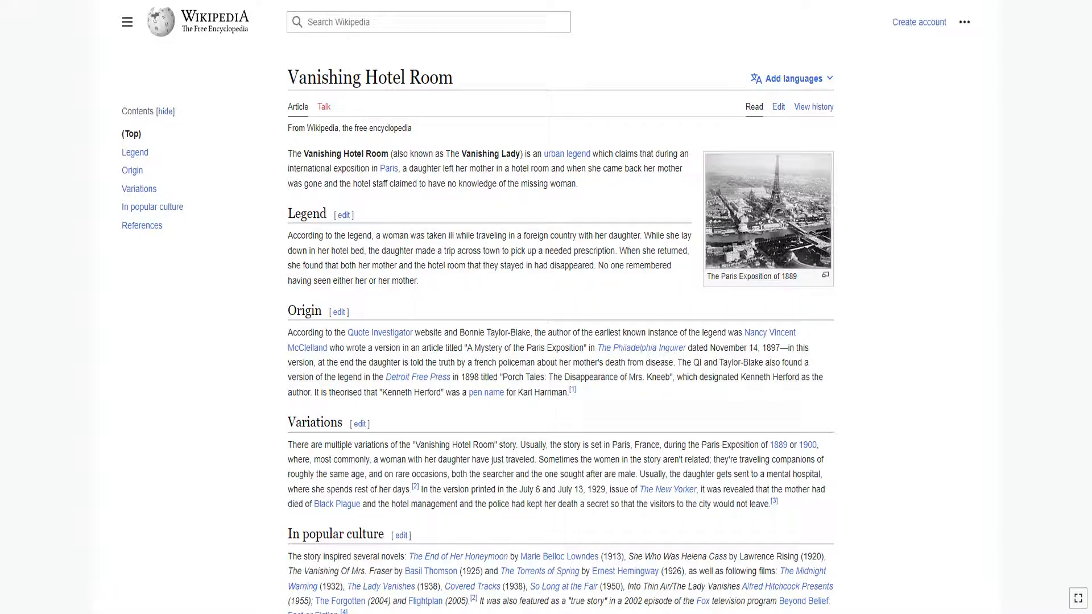
pyautogui.scroll(-3)
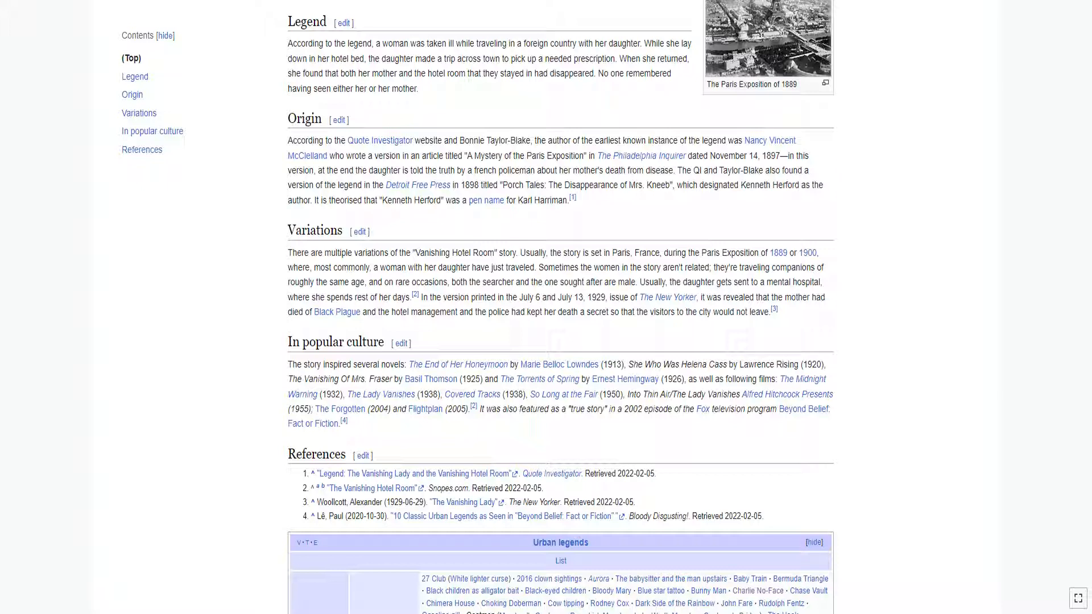
pyautogui.scroll(-3)
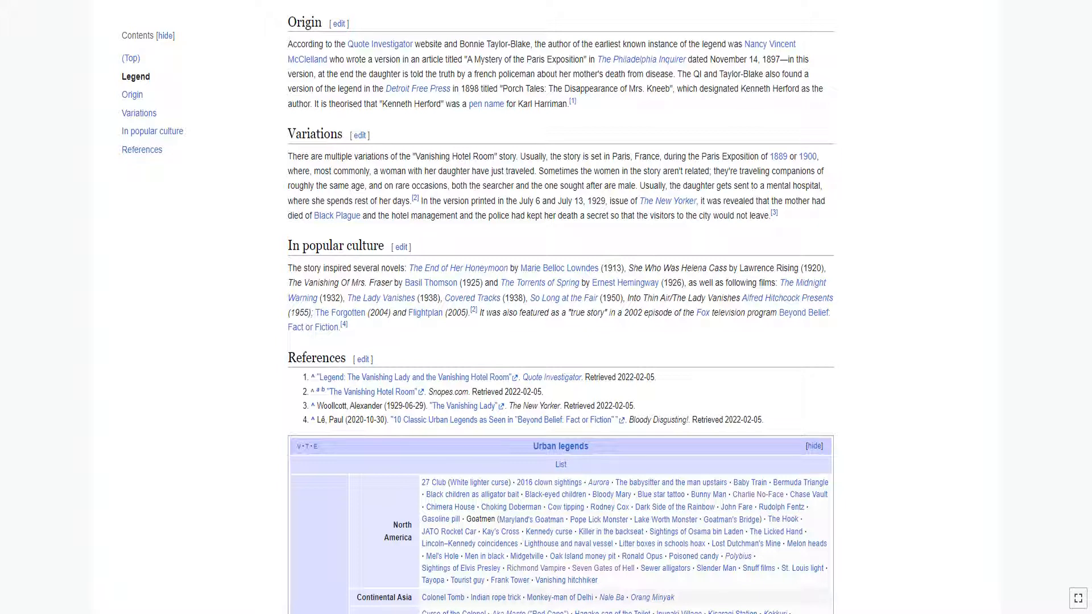
pyautogui.scroll(-3)
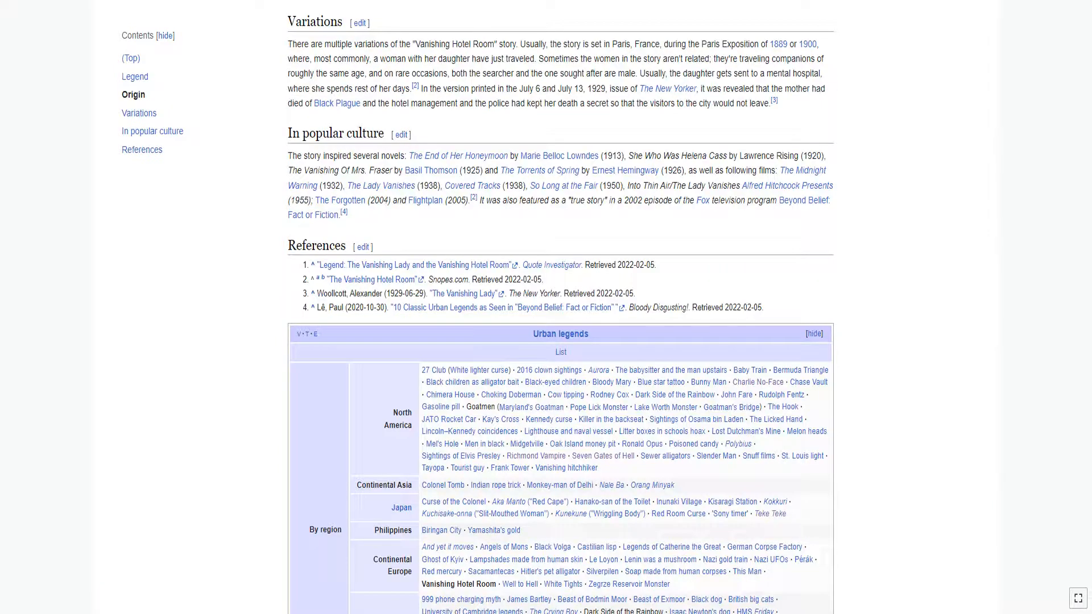